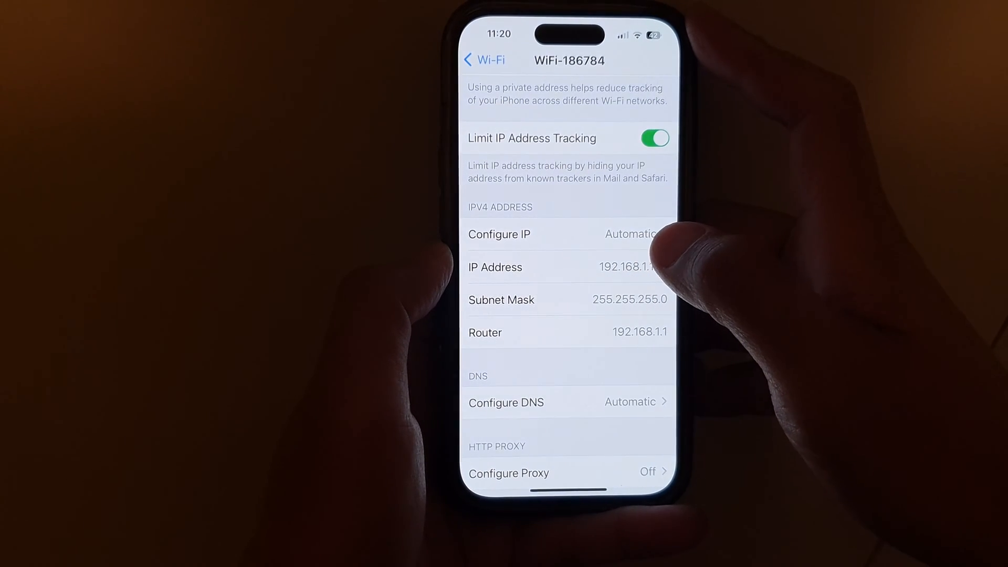
Step: Leave the network details and return to the main Wi-Fi settings list
{"action": "scroll", "scroll_direction": "down", "scroll_amount": 3}
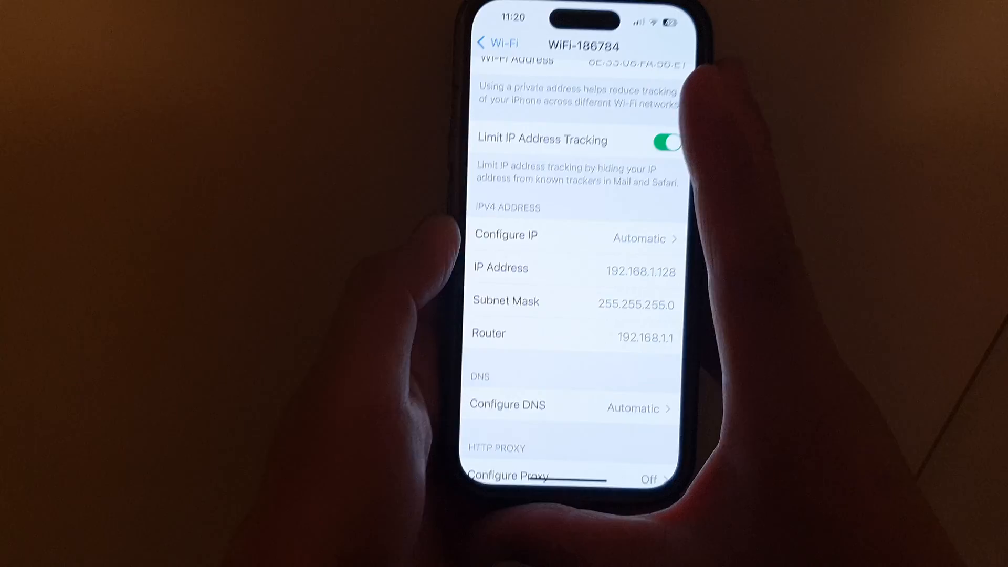
{"action": "left_click", "coordinate": [498, 43]}
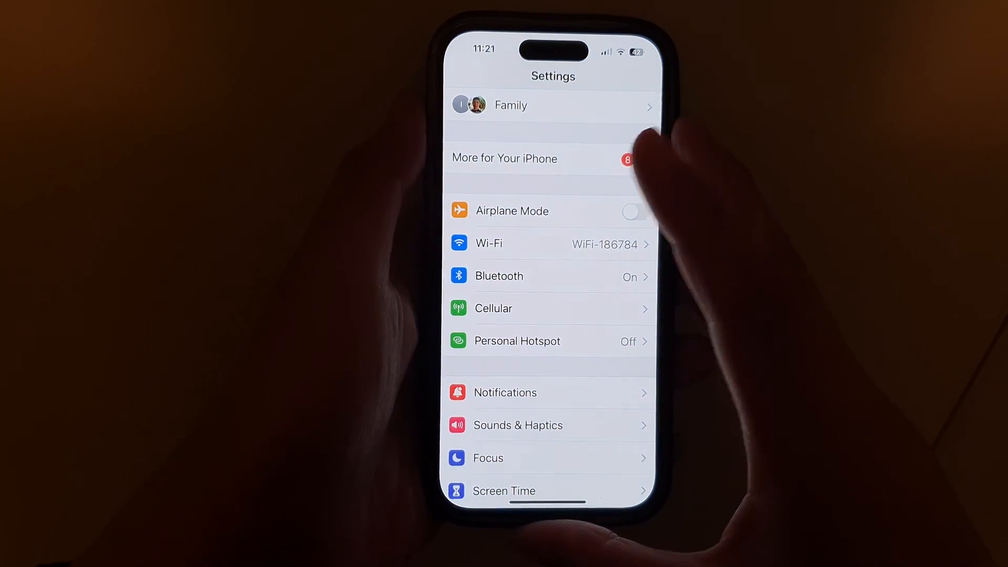
{"action": "scroll", "scroll_direction": "down", "scroll_amount": 3}
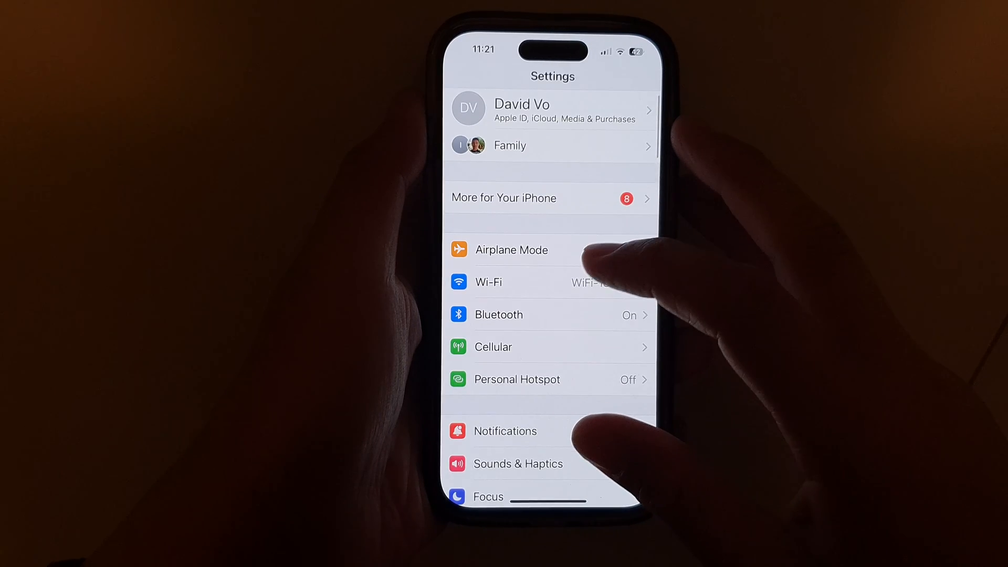
{"action": "left_click", "coordinate": [487, 281]}
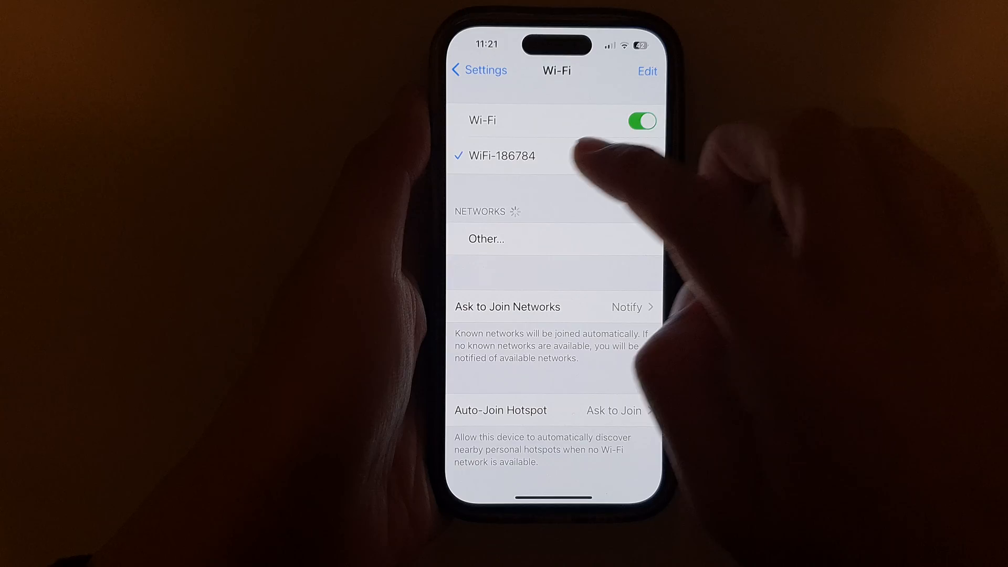
Step: In WiFi-186784 details, switch Limit IP Address Tracking off and back on
{"action": "left_click", "coordinate": [499, 155]}
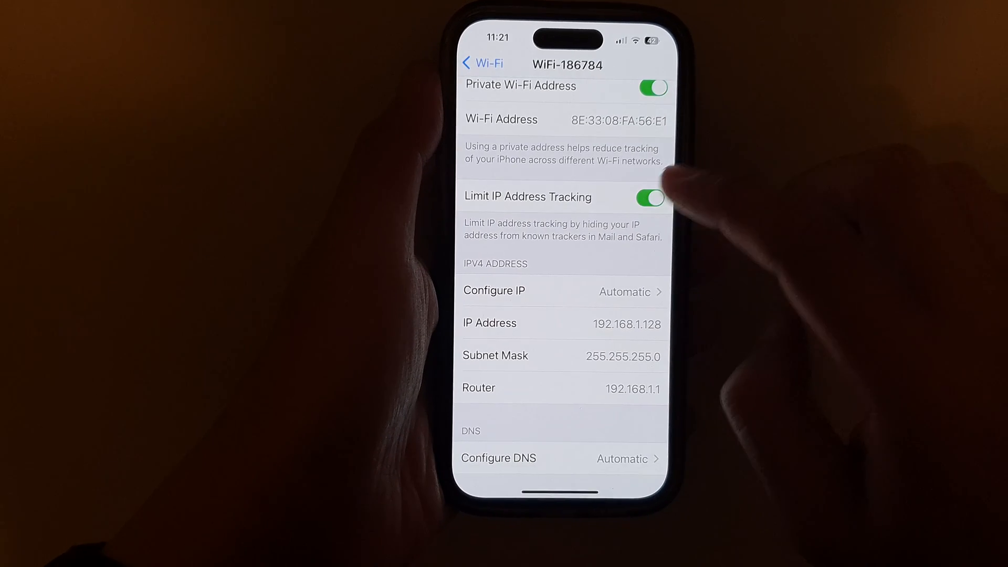
{"action": "left_click", "coordinate": [649, 198]}
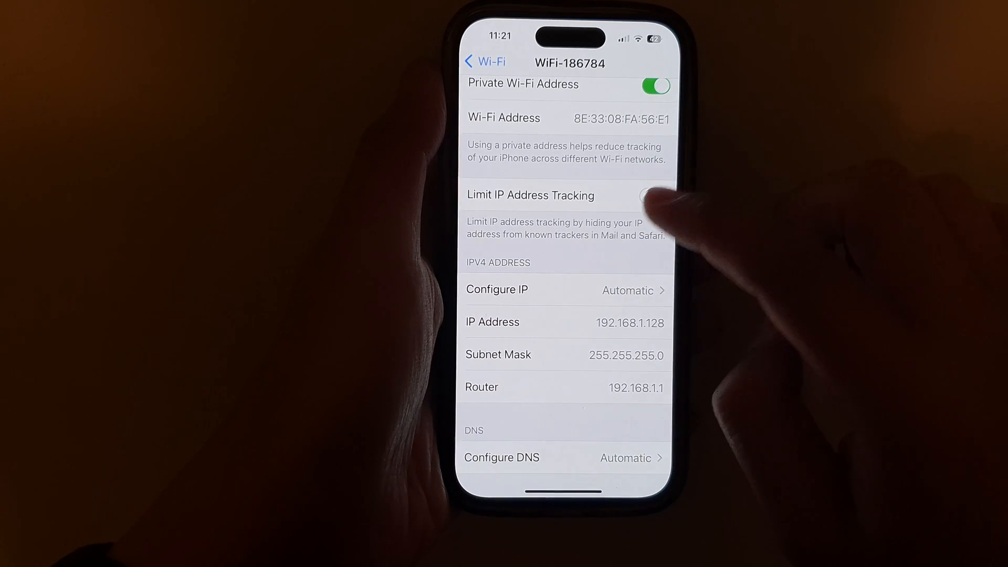
{"action": "left_click", "coordinate": [654, 195]}
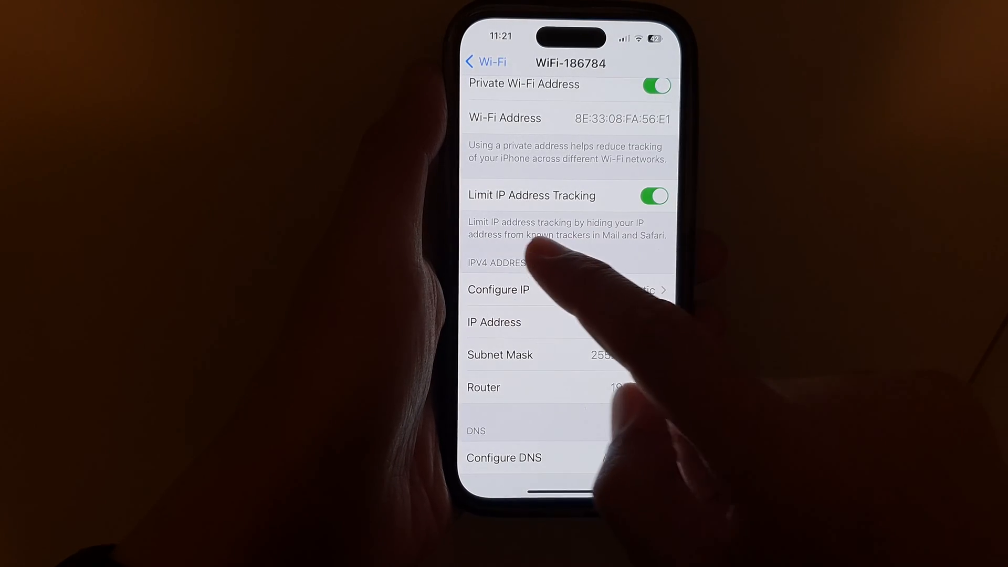